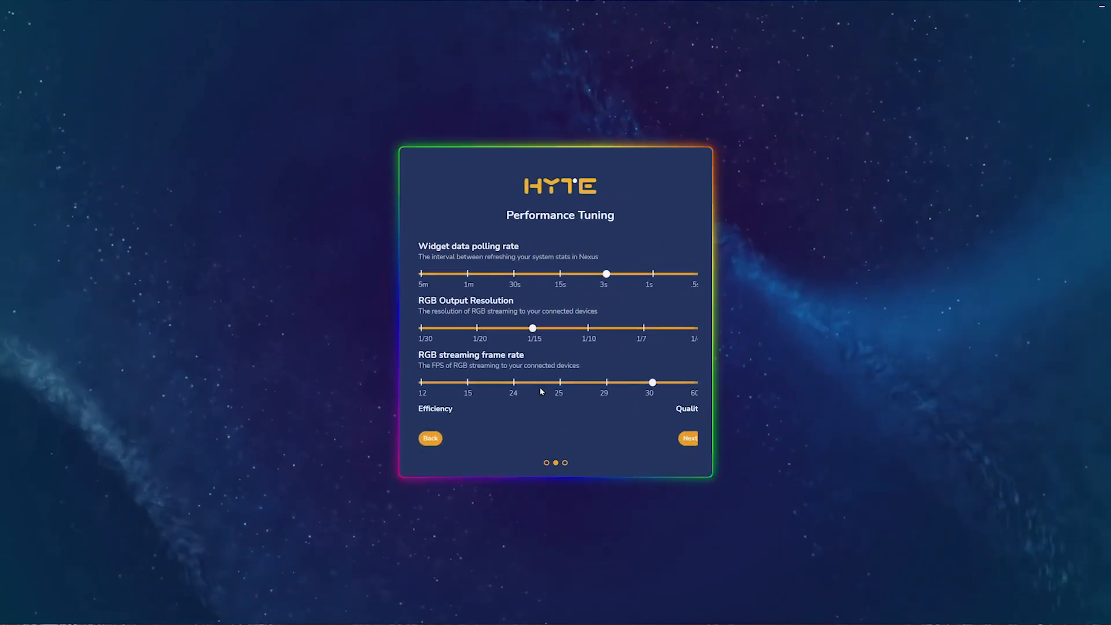
# Finish the first-run setup past Performance Tuning and Video Wallpapers
pyautogui.click(688, 438)
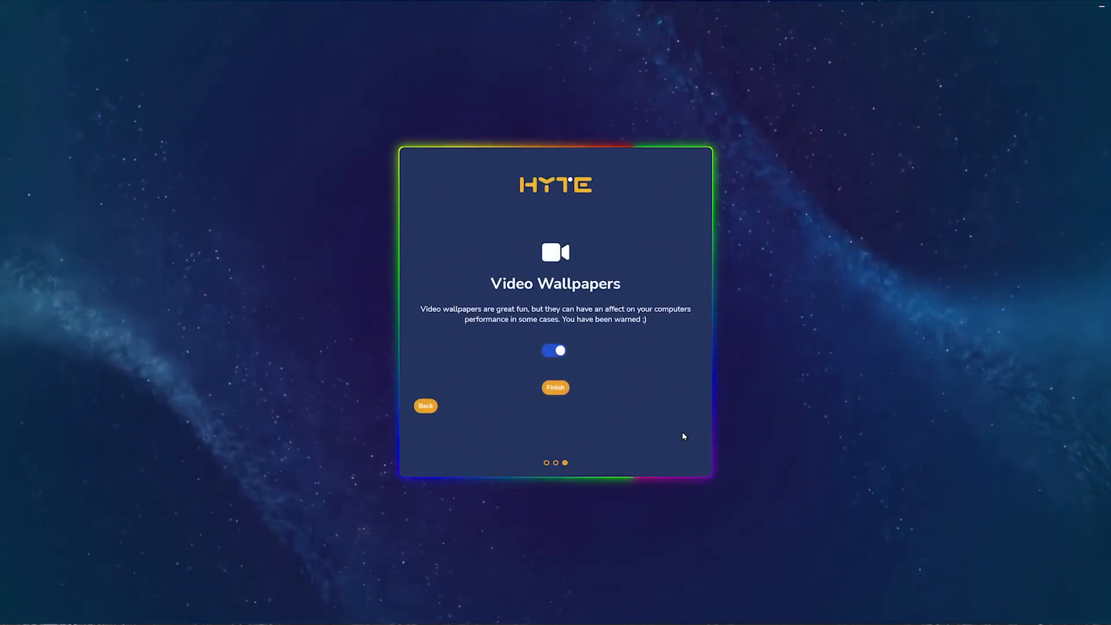
pyautogui.click(556, 387)
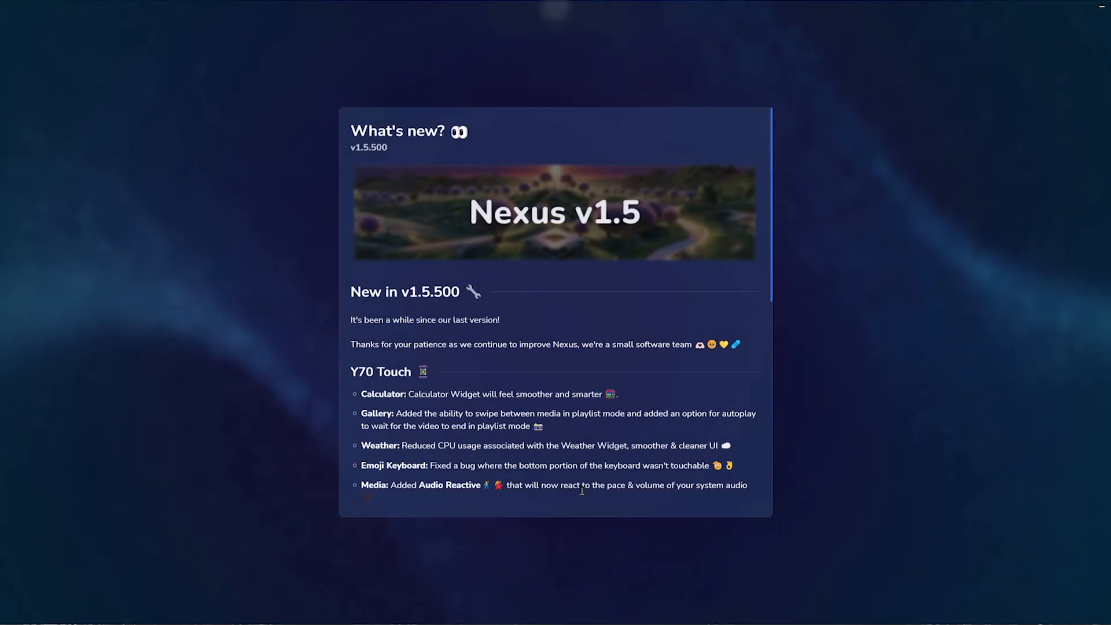
# Read through the v1.5.500 What's new notes and dismiss them with Sounds good!
pyautogui.scroll(-3)
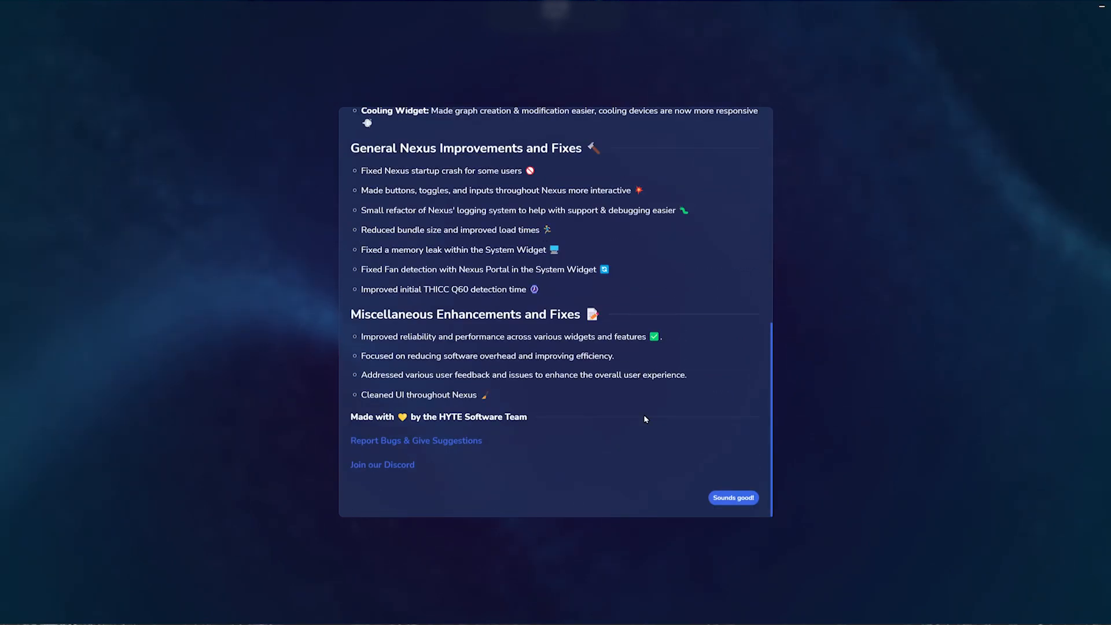
pyautogui.click(732, 498)
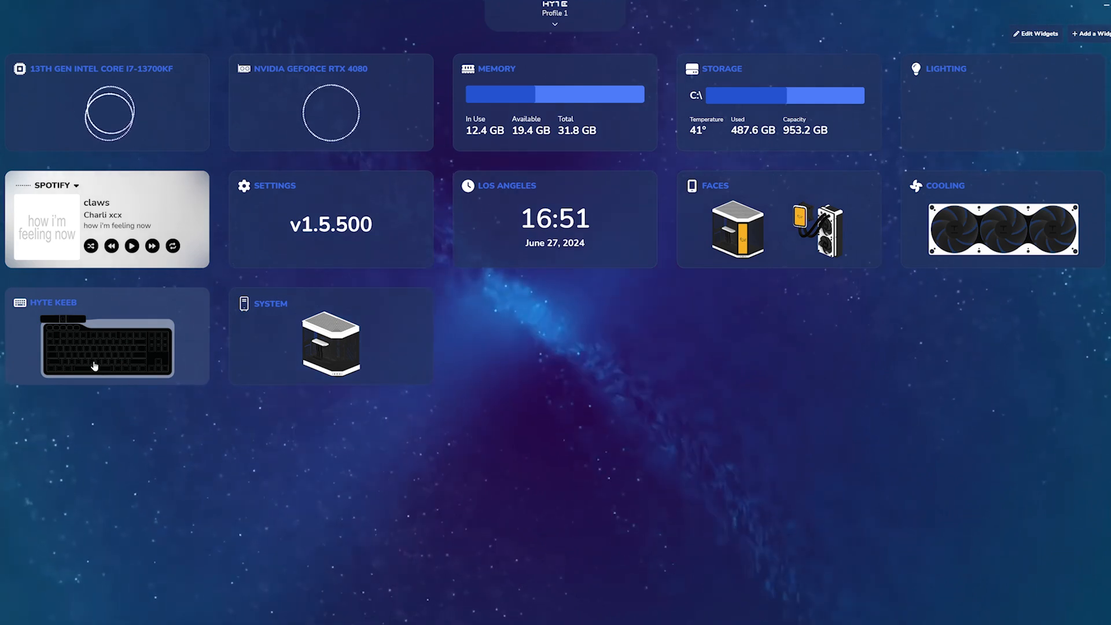
# Reset the Keeb TKL layer to defaults and map the K key to Windows Search
pyautogui.click(106, 337)
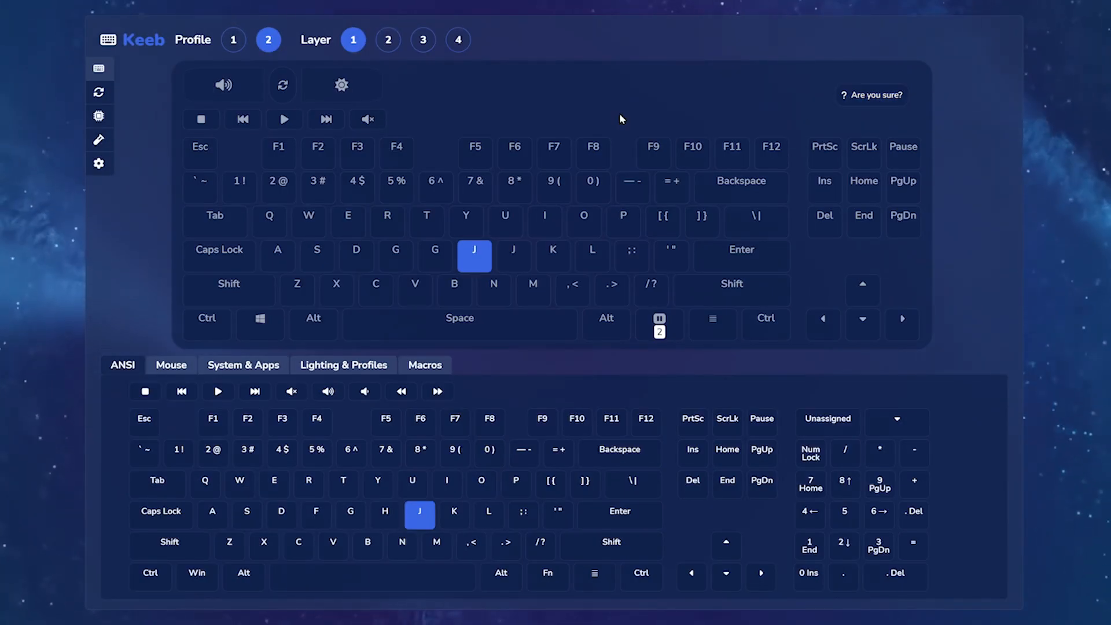
pyautogui.click(171, 365)
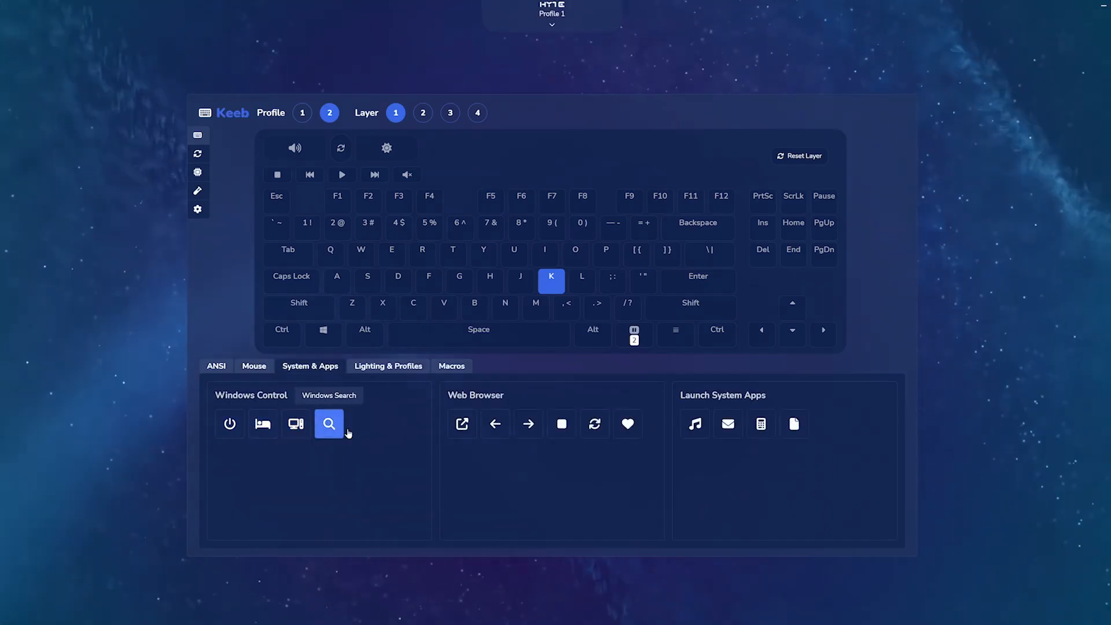
pyautogui.click(561, 423)
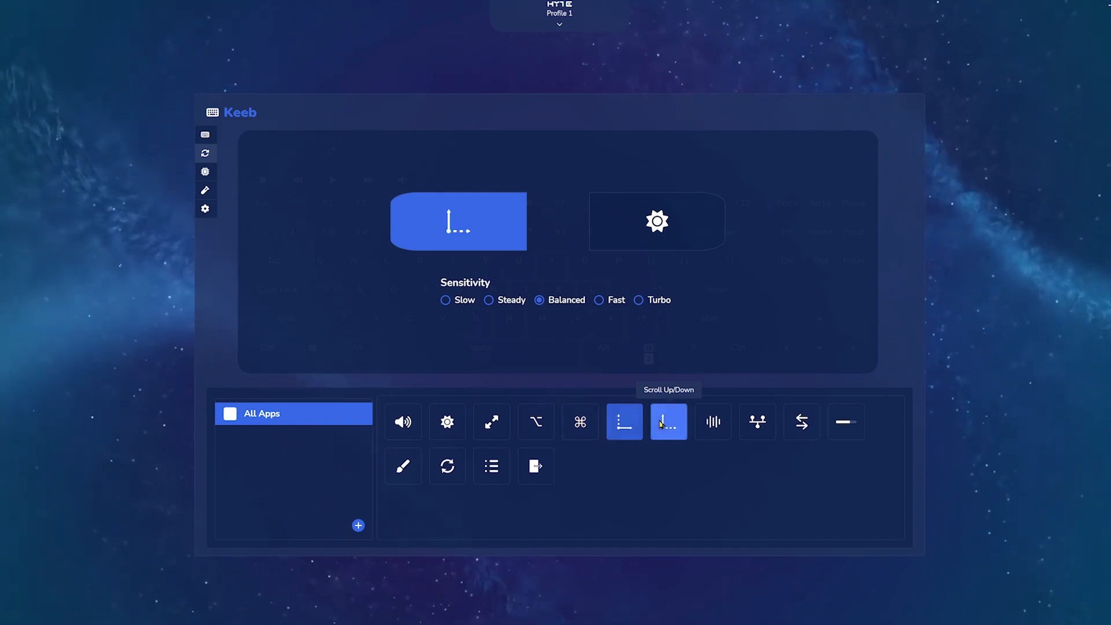
# Try Media Forwards/Backwards and another function on the rotary dial, then reach the macro editor
pyautogui.click(757, 421)
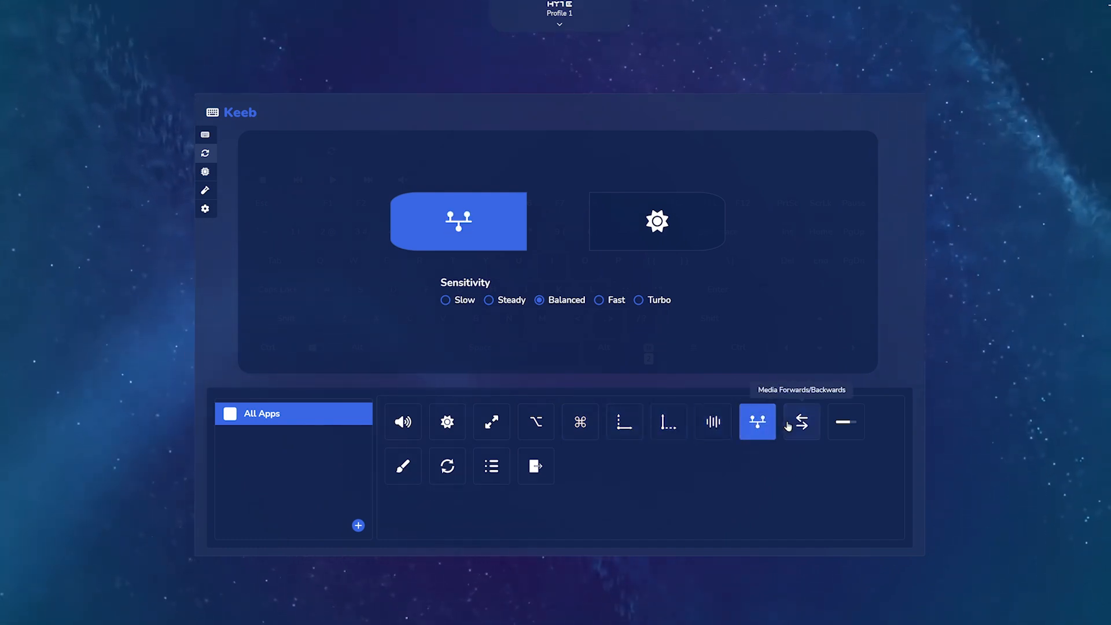
pyautogui.click(846, 422)
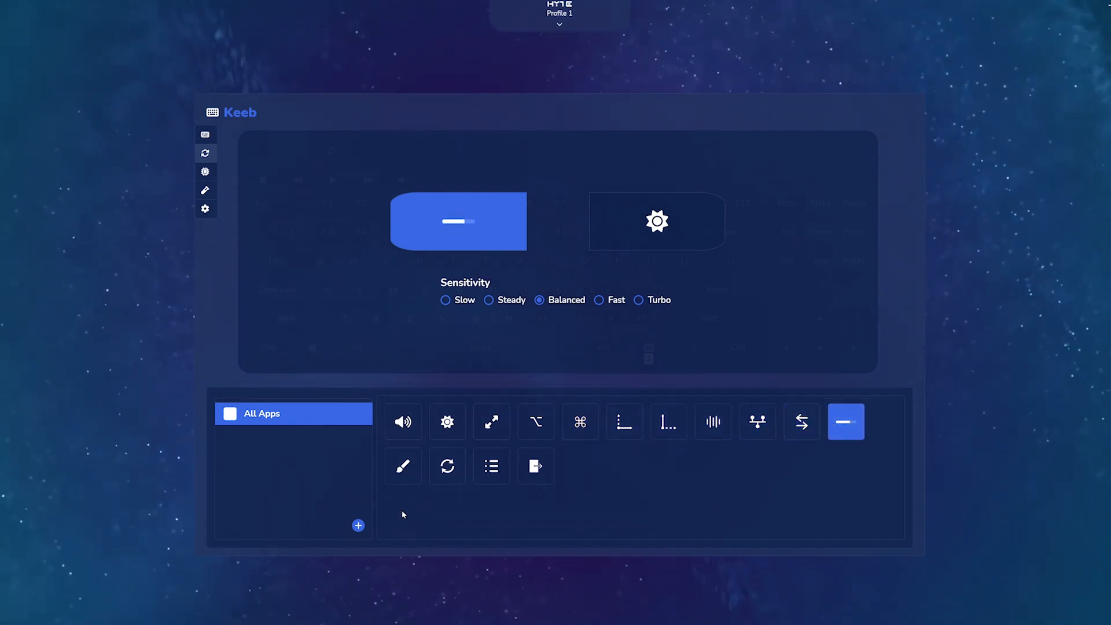
pyautogui.click(447, 466)
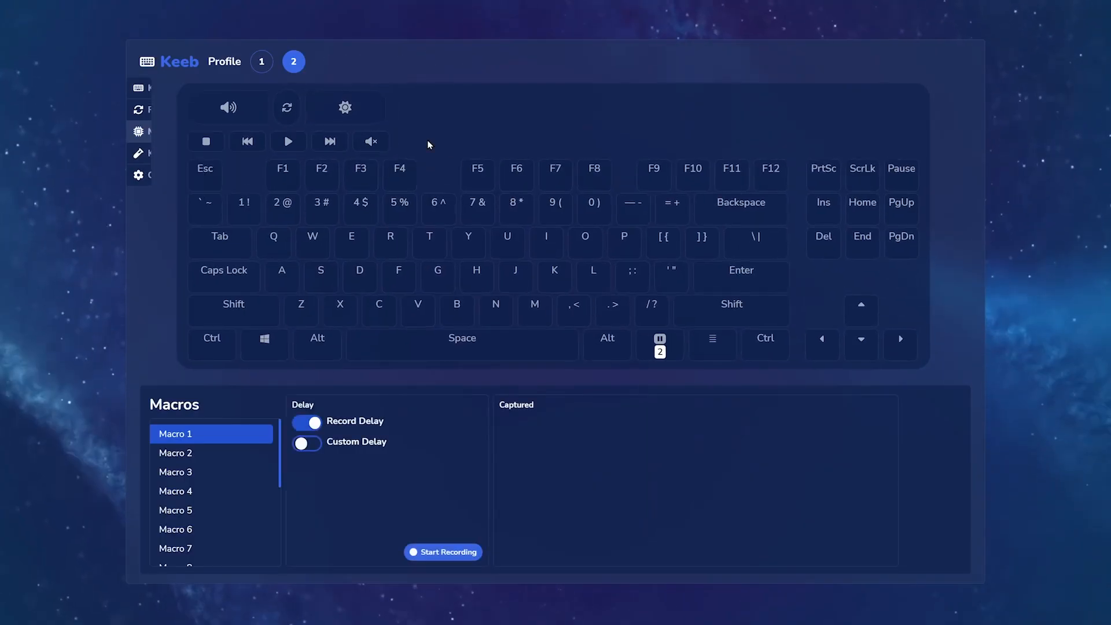
# Record a keystroke sequence into Macro 1 and assign it to the F1 key
pyautogui.click(442, 551)
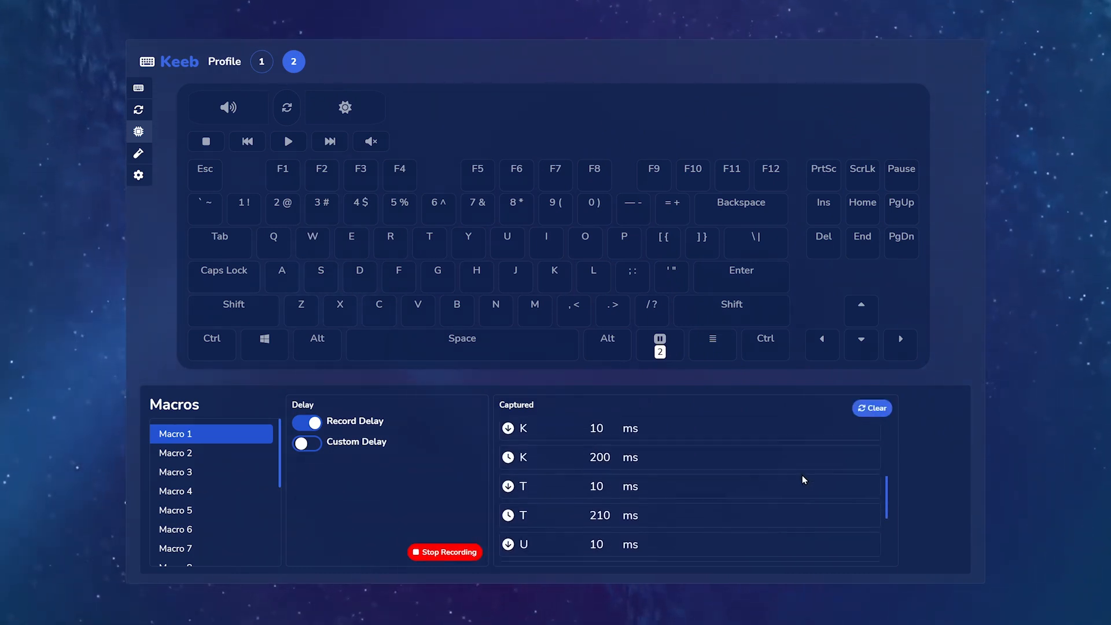
pyautogui.click(444, 552)
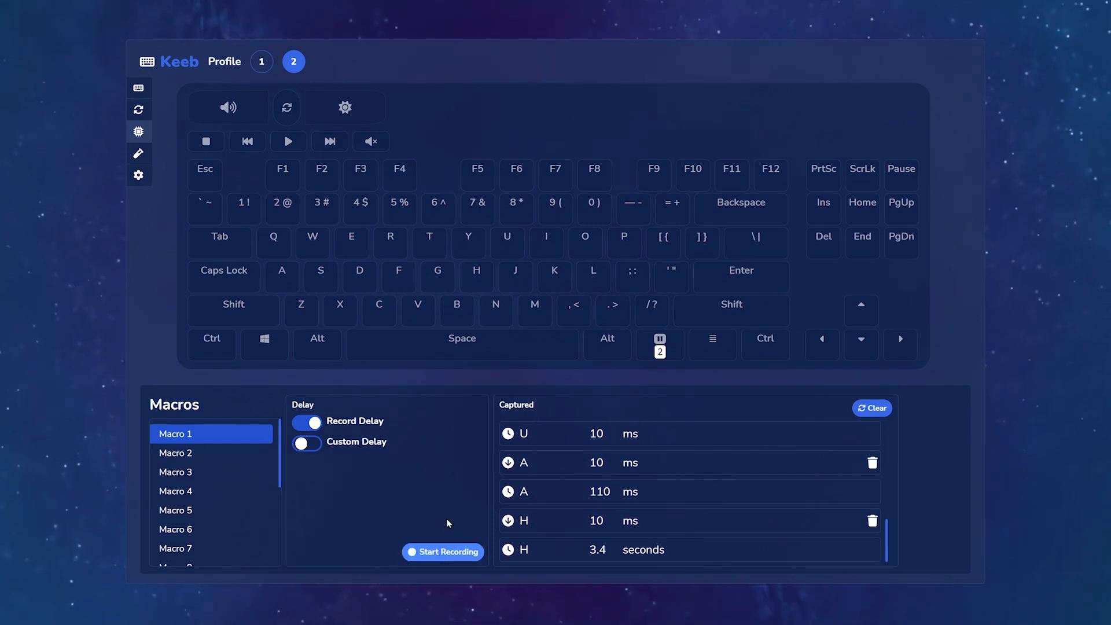
pyautogui.click(139, 87)
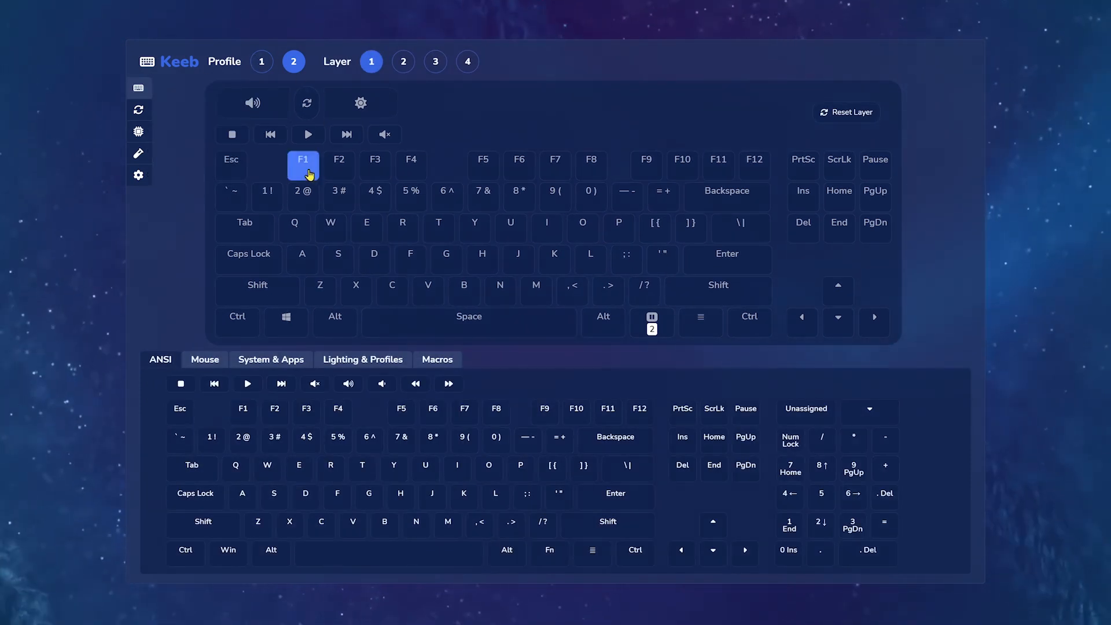
pyautogui.click(437, 360)
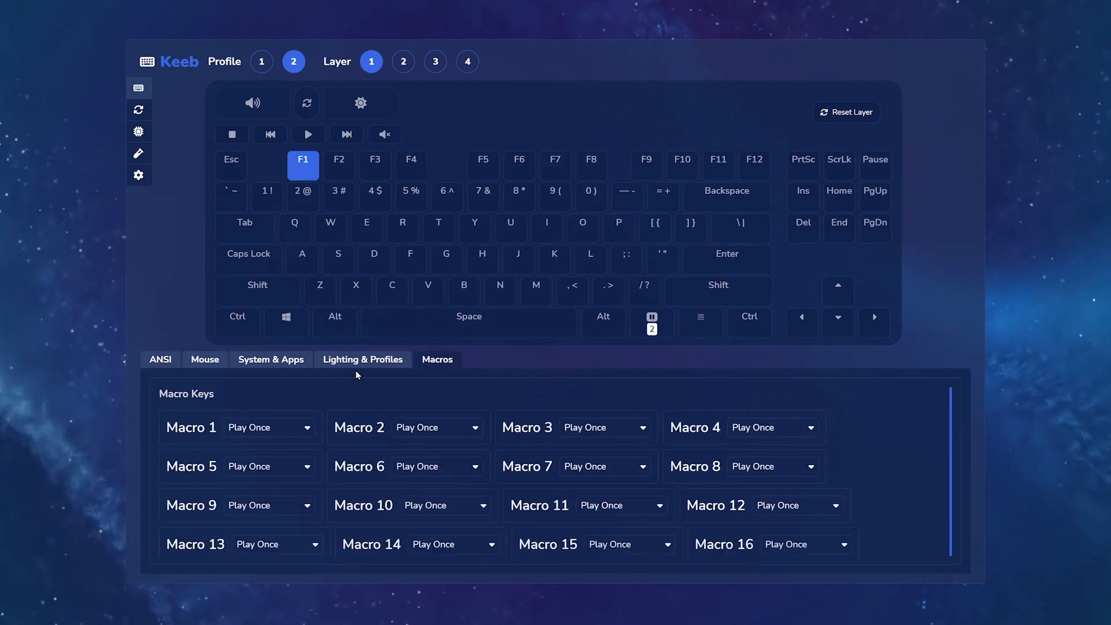
pyautogui.click(190, 427)
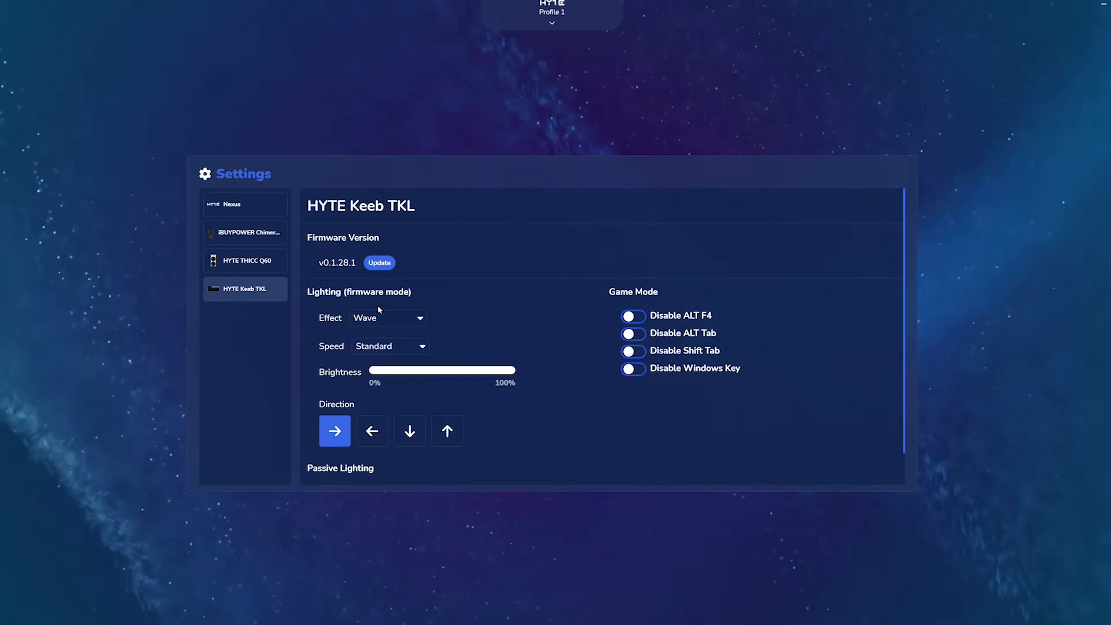
# Replace the Wave firmware lighting effect with a different effect
pyautogui.click(388, 318)
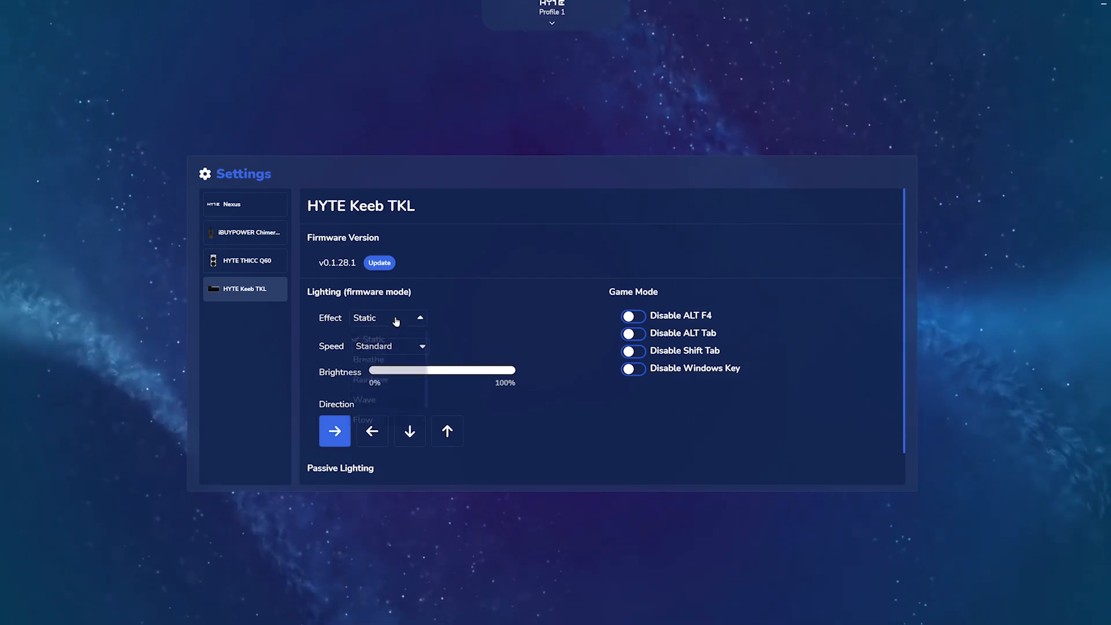
pyautogui.click(372, 380)
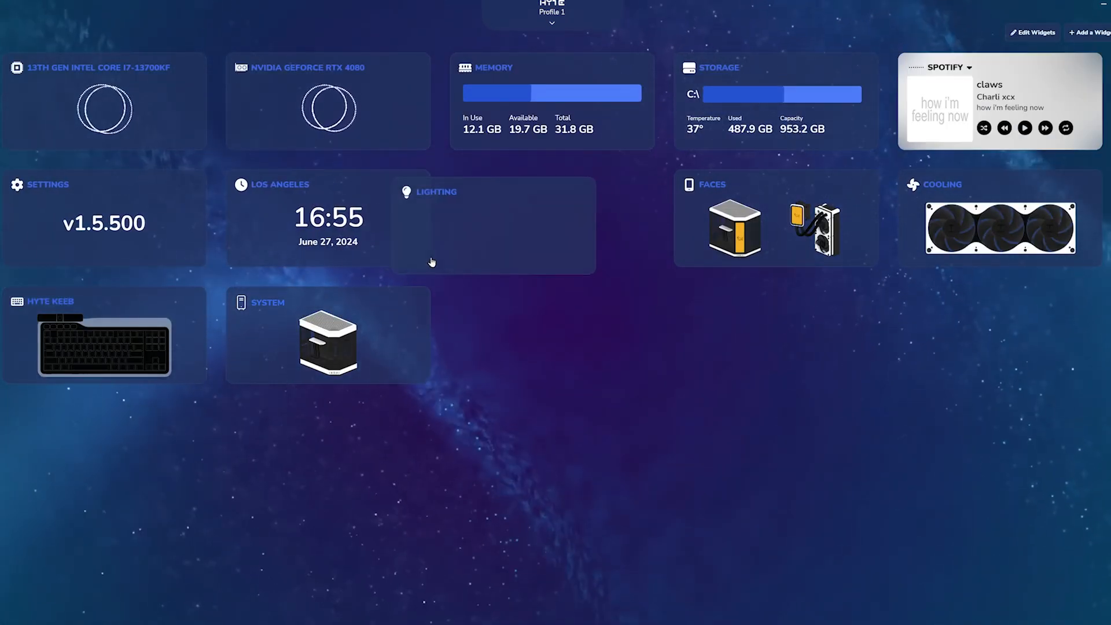
# Switch the lighting canvas to the Planet layout after trying Universe
pyautogui.click(436, 192)
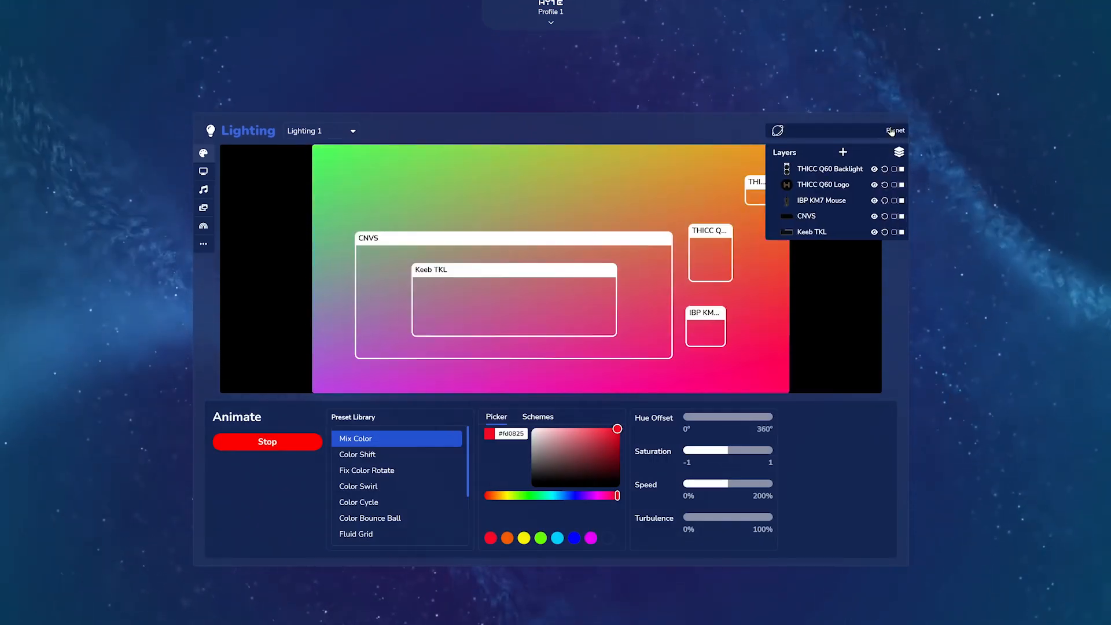
pyautogui.click(897, 131)
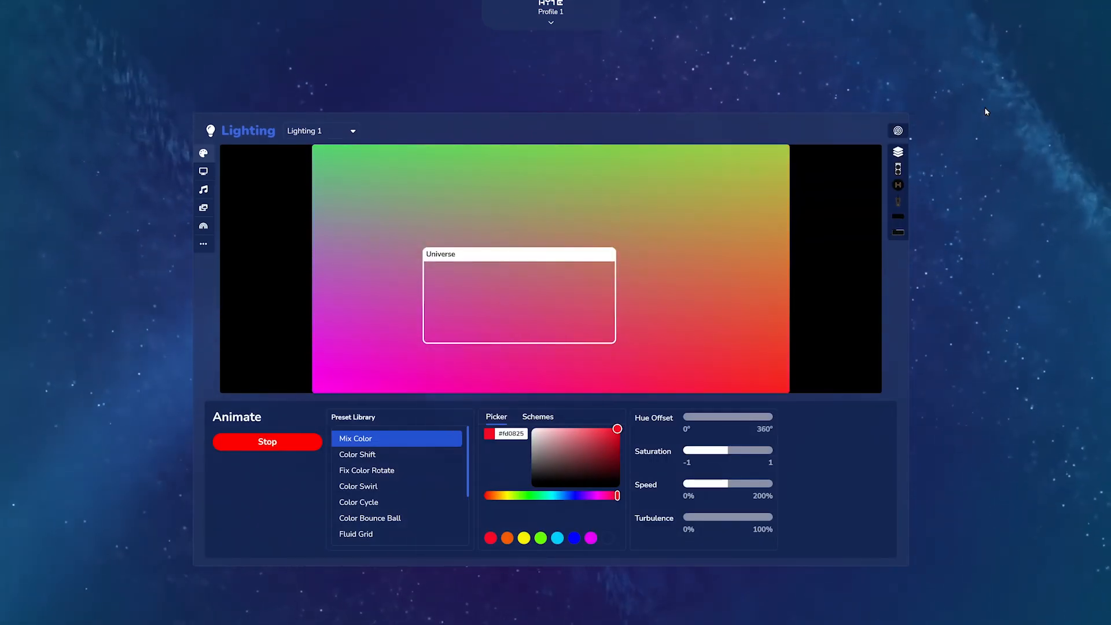
pyautogui.click(897, 152)
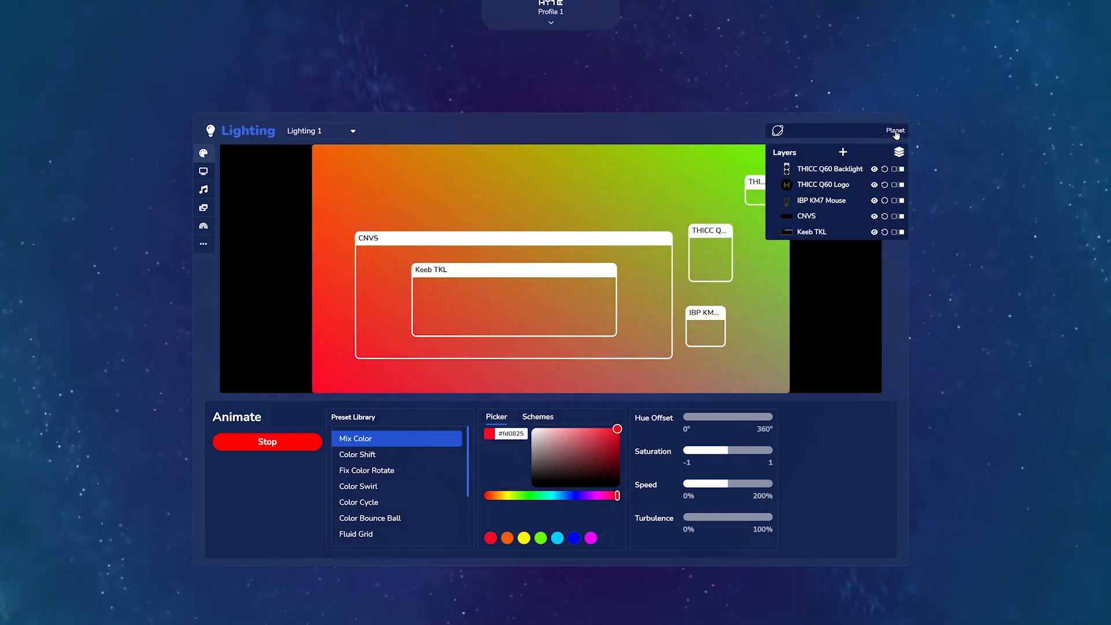
pyautogui.click(897, 130)
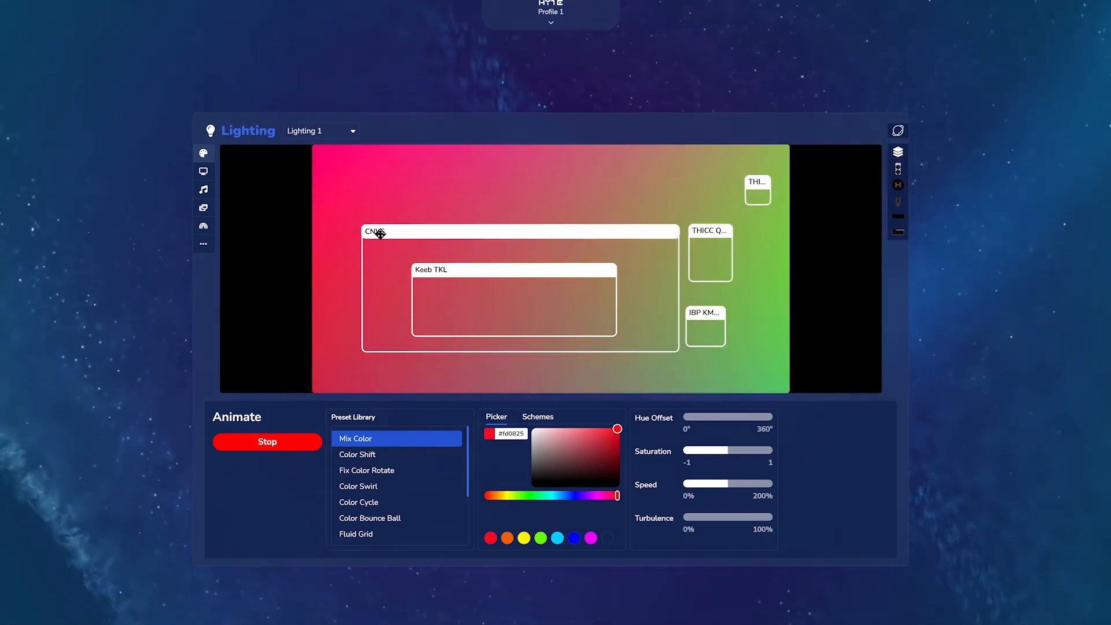